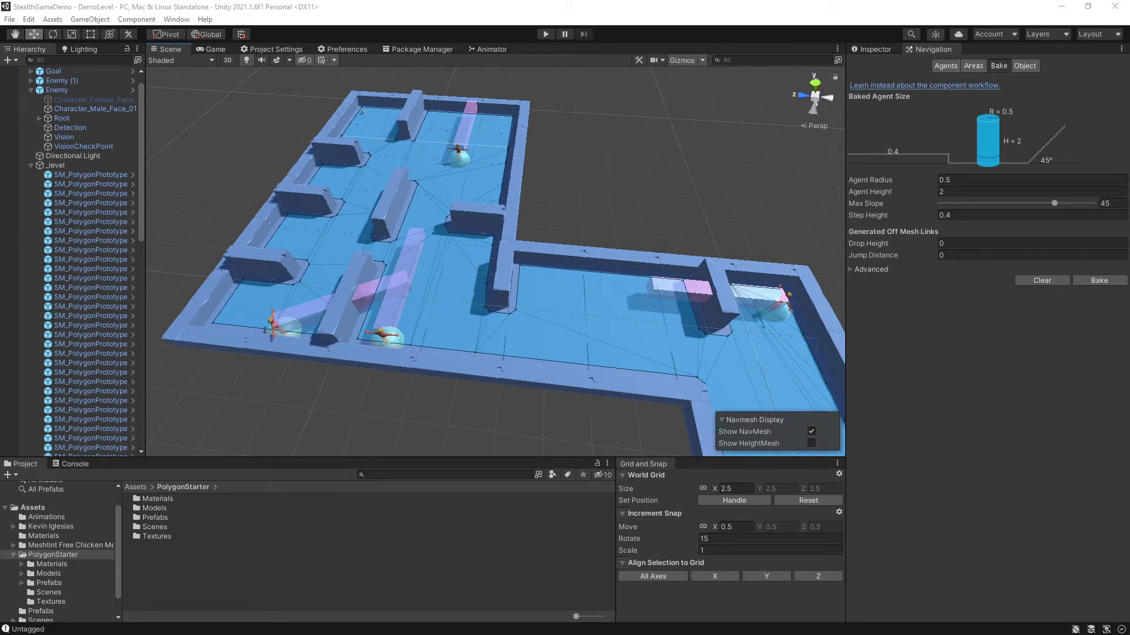
{"action": "mouse_move", "coordinate": [579, 13]}
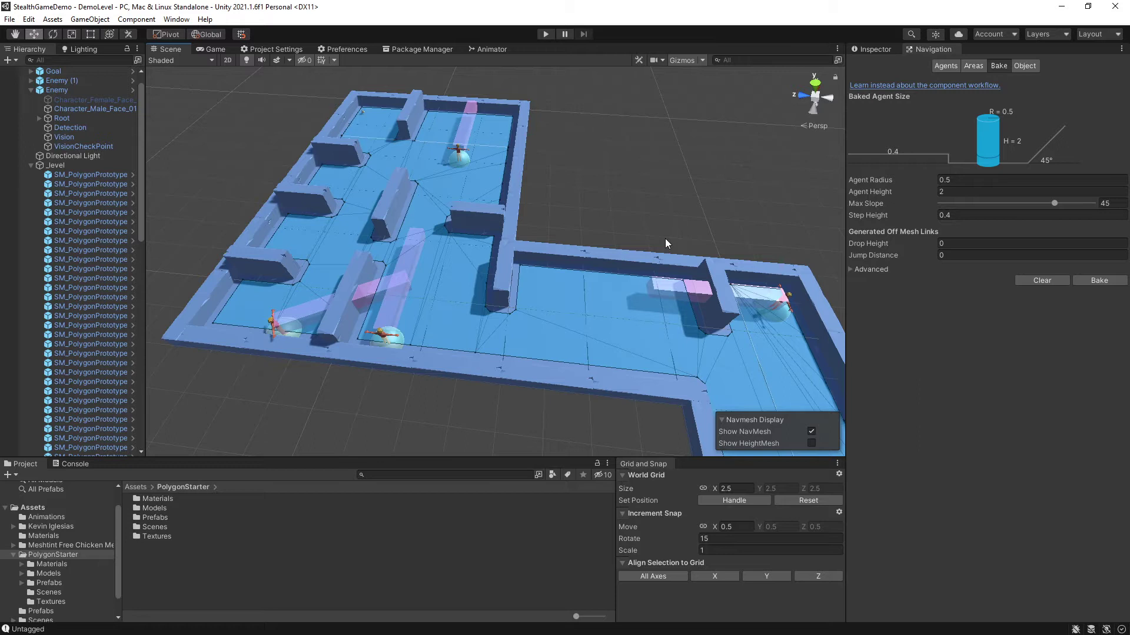
{"action": "mouse_move", "coordinate": [653, 240]}
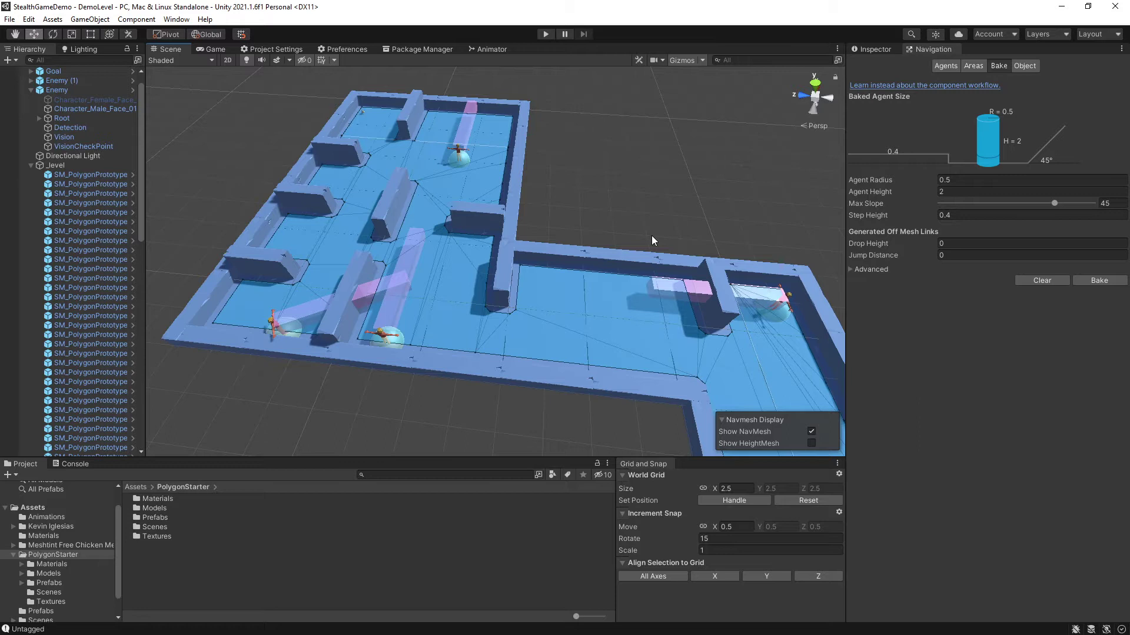
{"action": "mouse_move", "coordinate": [488, 37]}
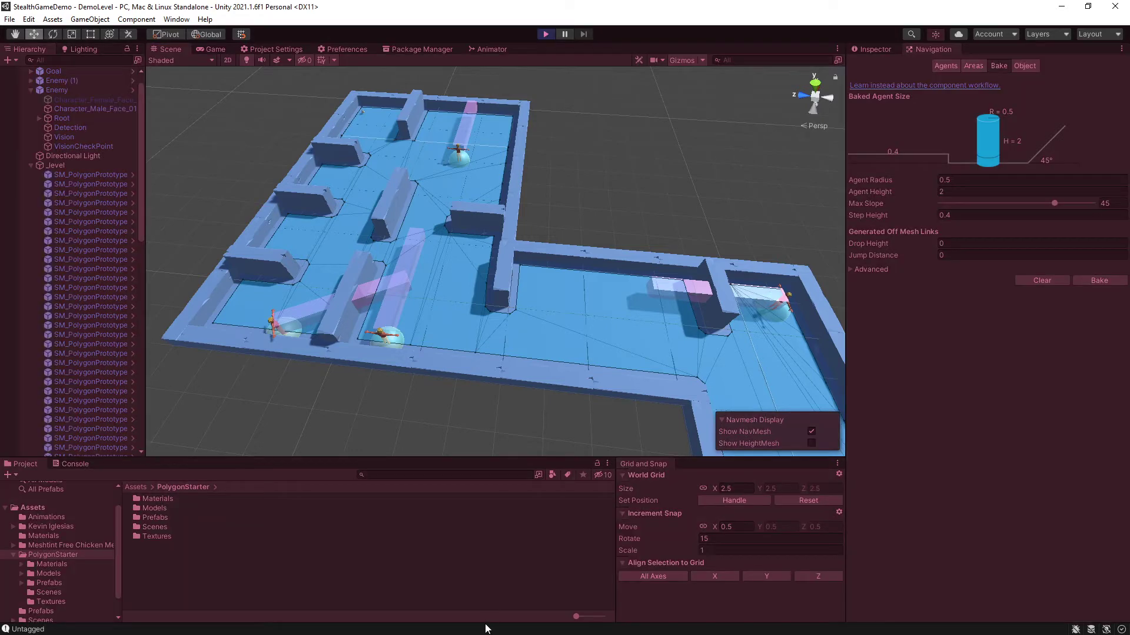
{"action": "mouse_move", "coordinate": [579, 367]}
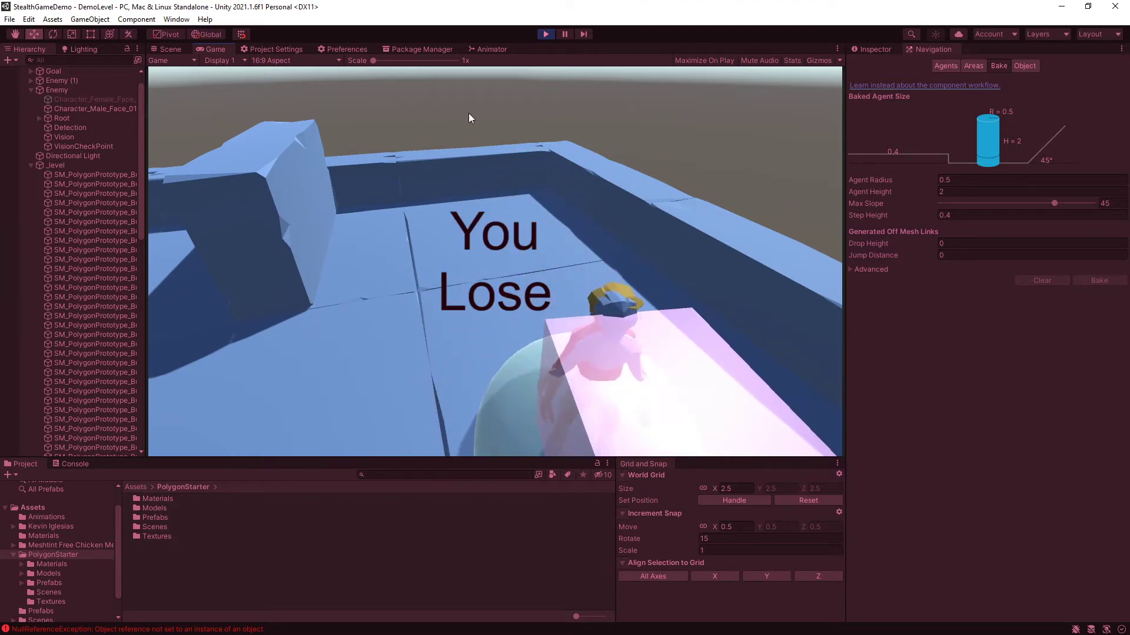
- Leave the lost playtest for the Scene view, then bring up the POLYGON Starter Pack store page
{"action": "left_click", "coordinate": [170, 50]}
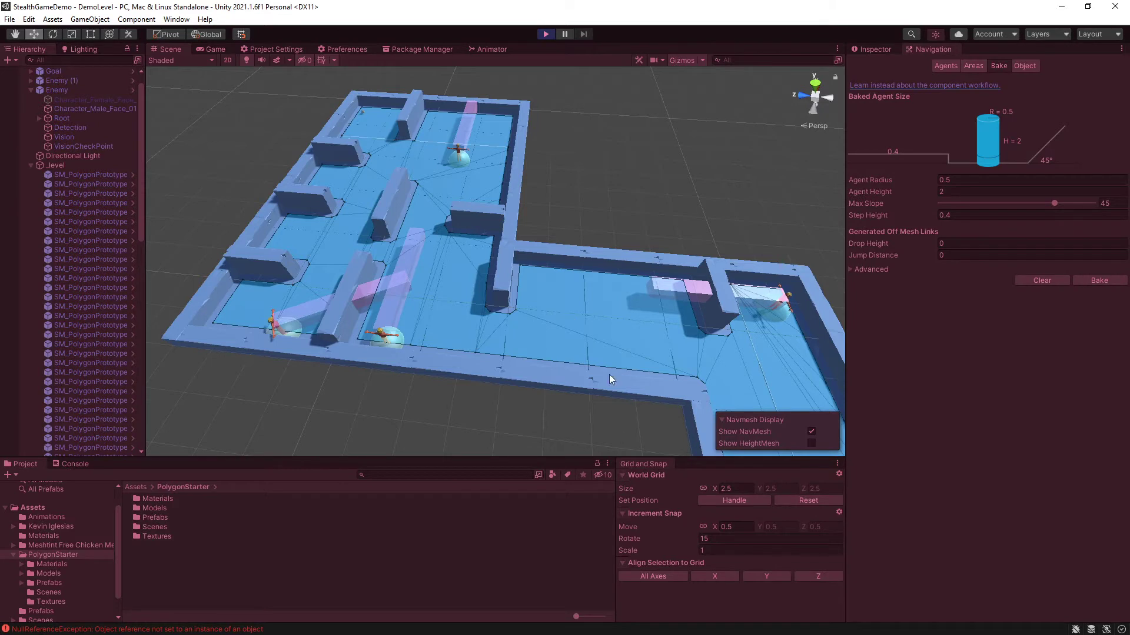
{"action": "left_click", "coordinate": [545, 33]}
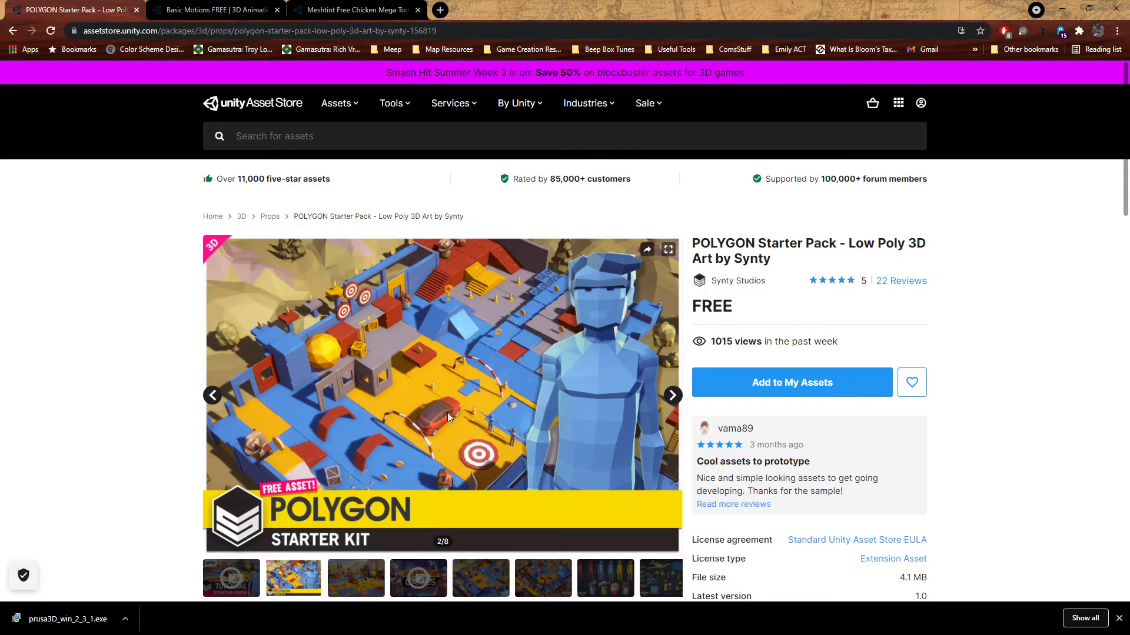
{"action": "mouse_move", "coordinate": [389, 373]}
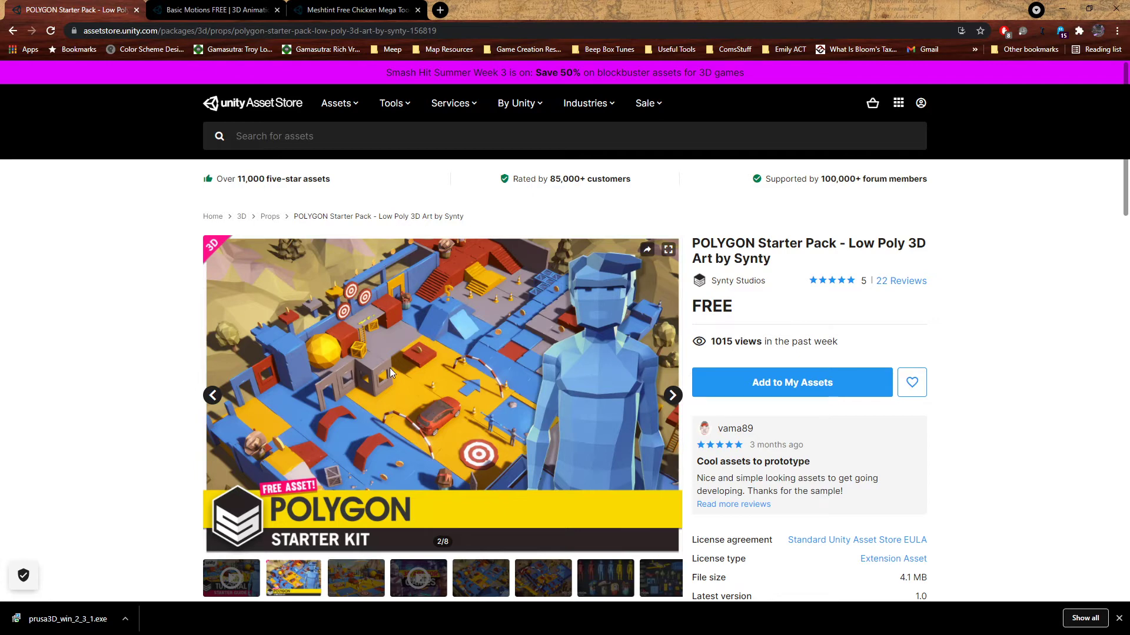
{"action": "mouse_move", "coordinate": [645, 367]}
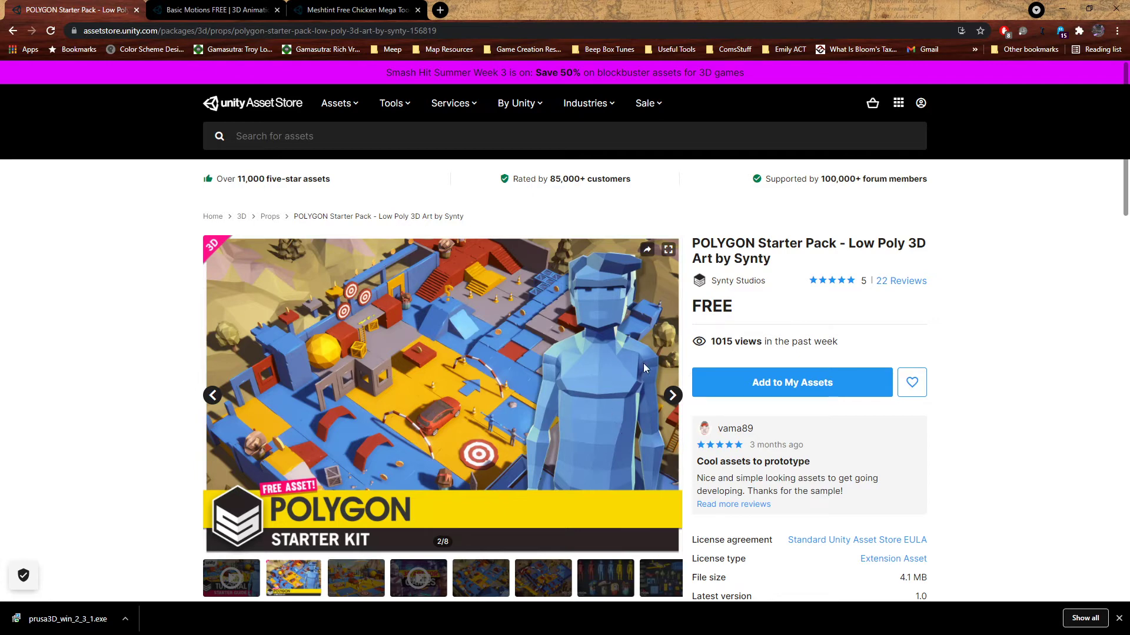
{"action": "left_click", "coordinate": [214, 11]}
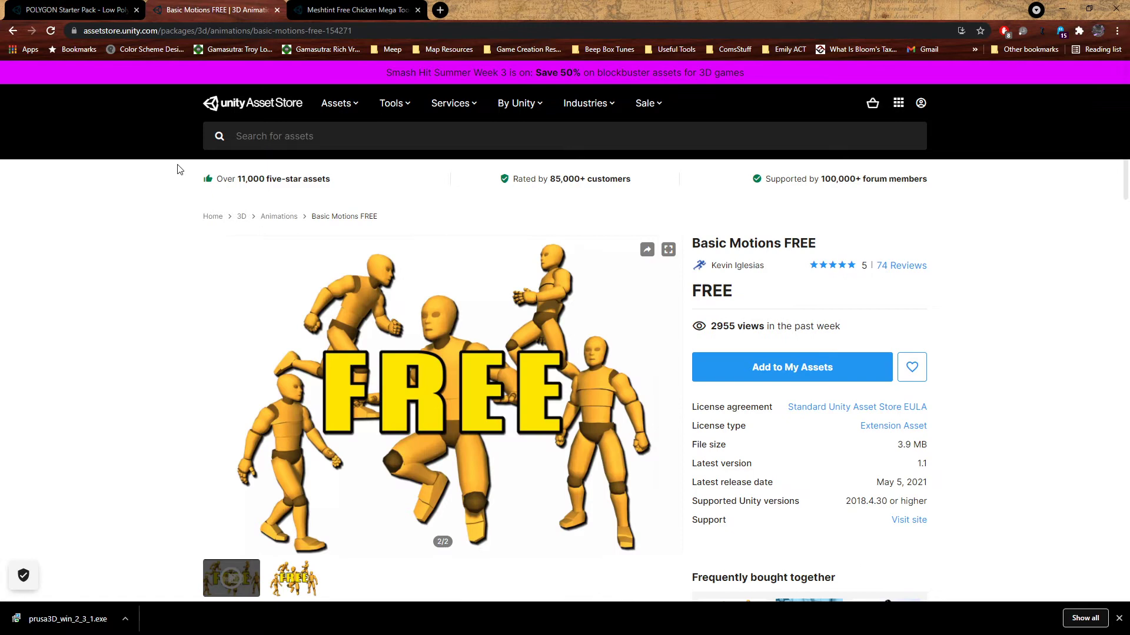
{"action": "left_click", "coordinate": [359, 10]}
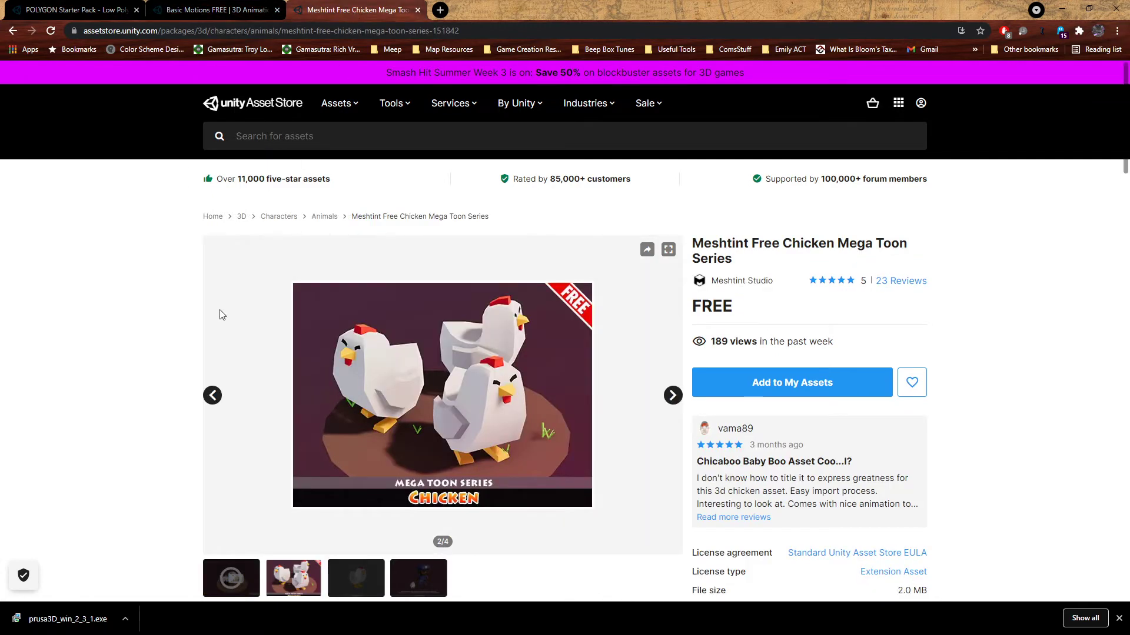
{"action": "mouse_move", "coordinate": [105, 7]}
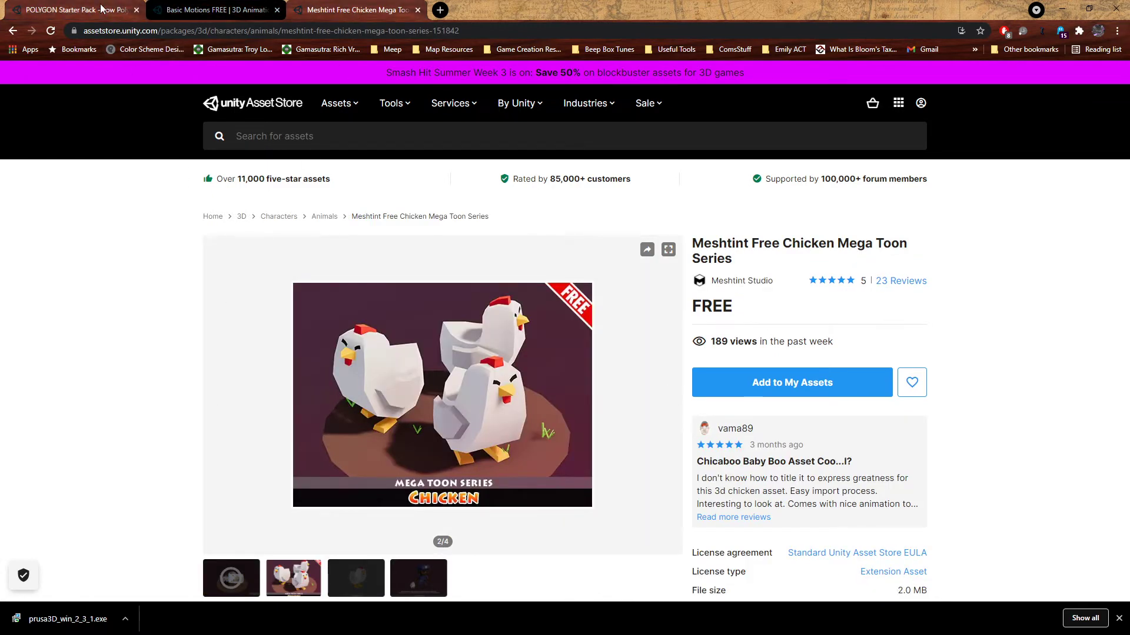
{"action": "left_click", "coordinate": [70, 8]}
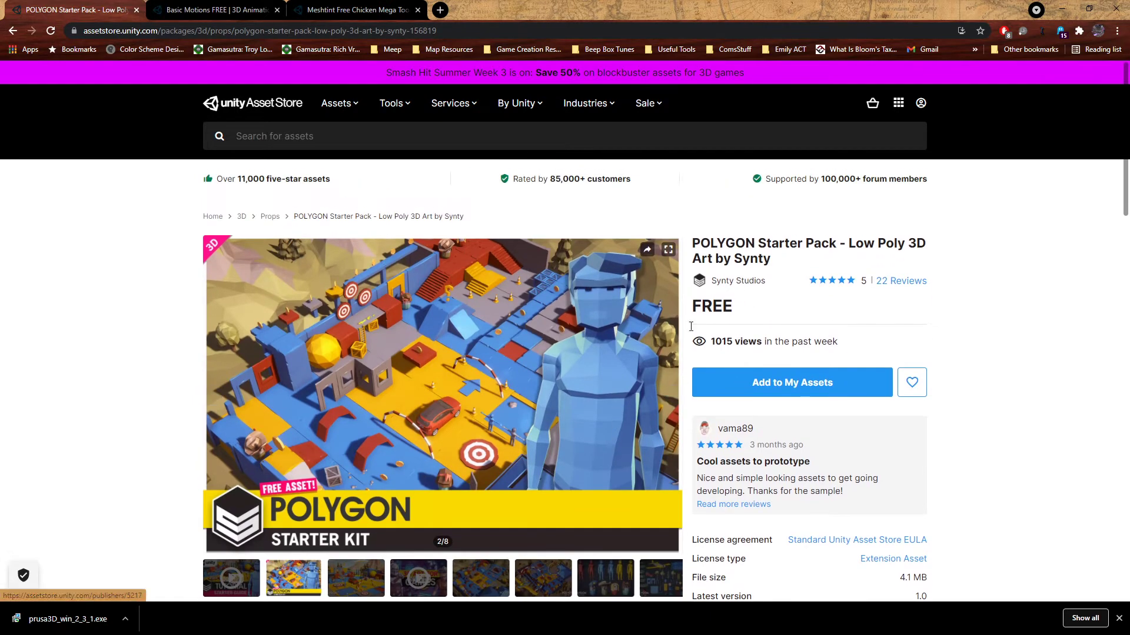
{"action": "mouse_move", "coordinate": [531, 399]}
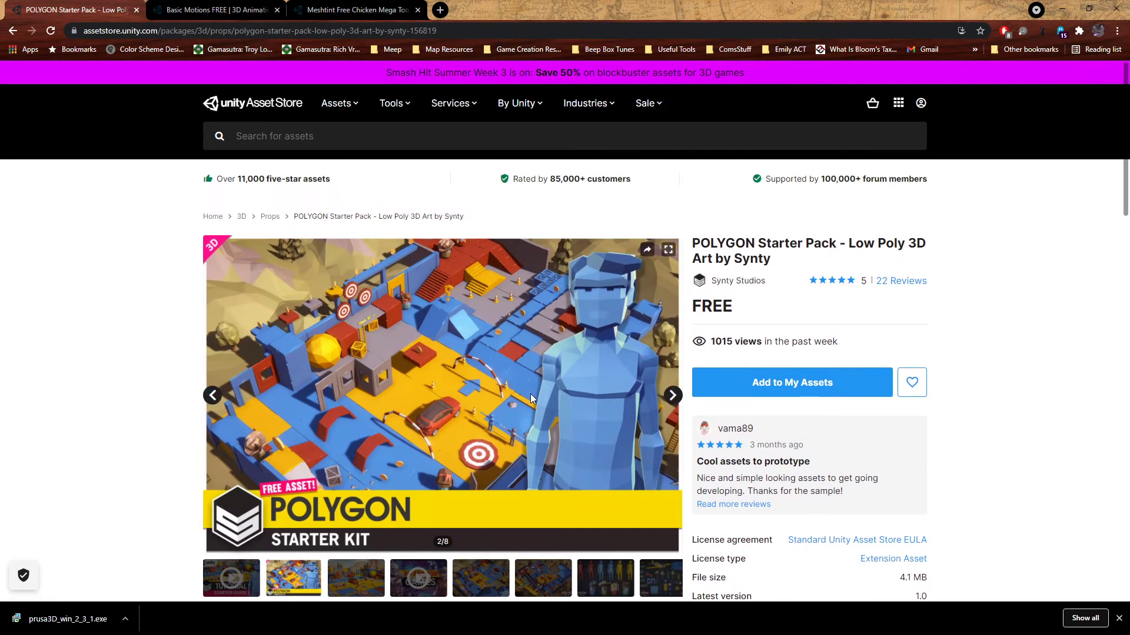
{"action": "mouse_move", "coordinate": [569, 403]}
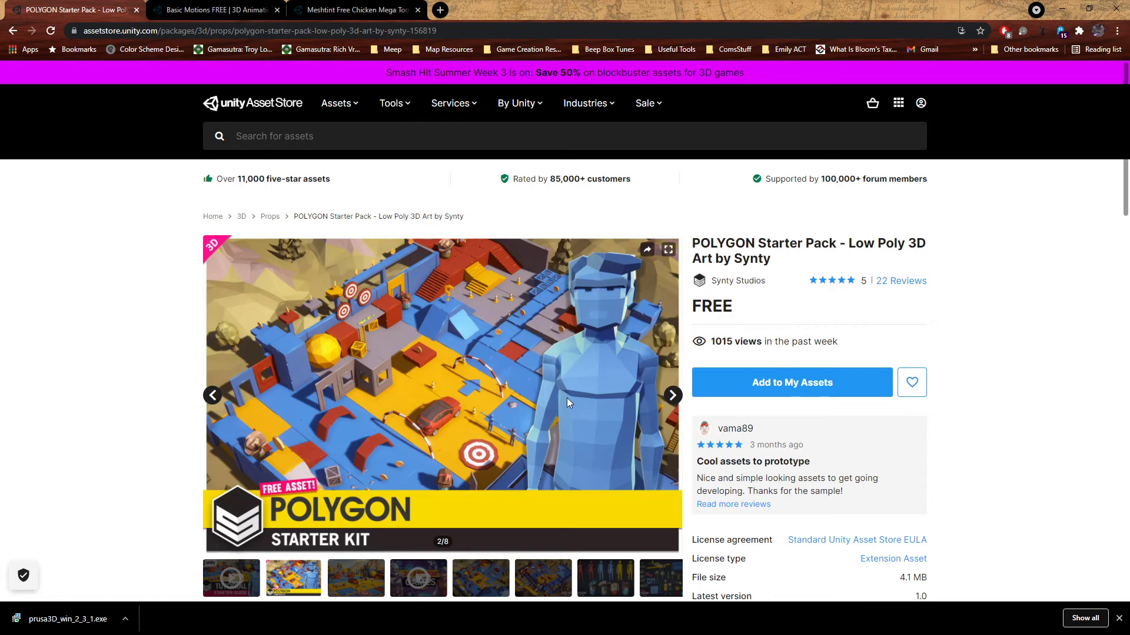
{"action": "mouse_move", "coordinate": [703, 203]}
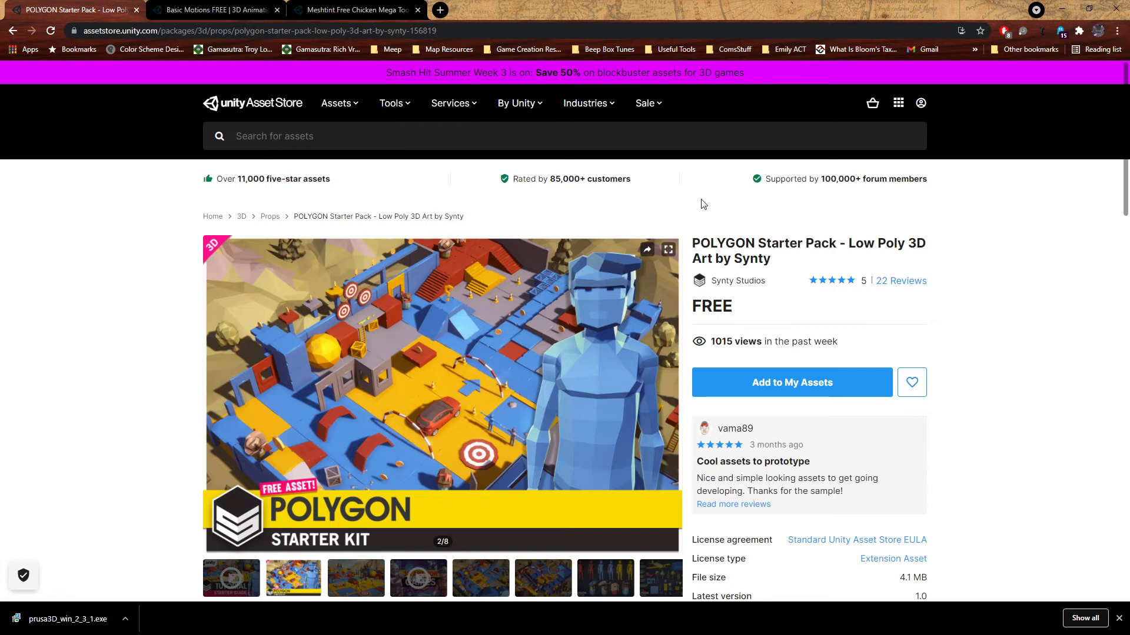
{"action": "mouse_move", "coordinate": [491, 322]}
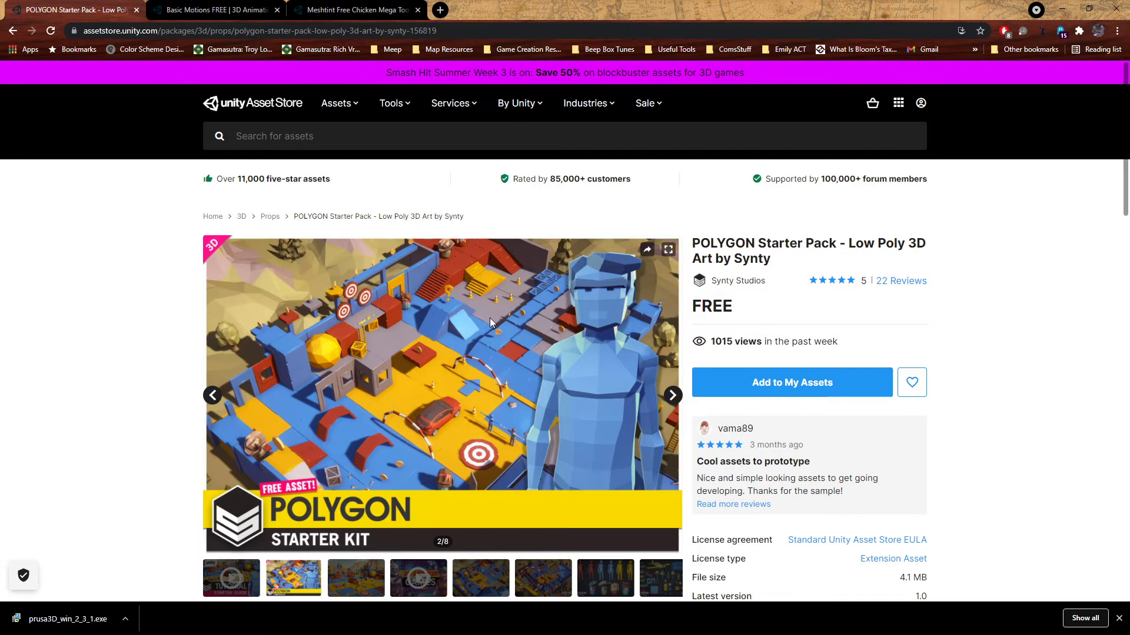
{"action": "mouse_move", "coordinate": [359, 313]}
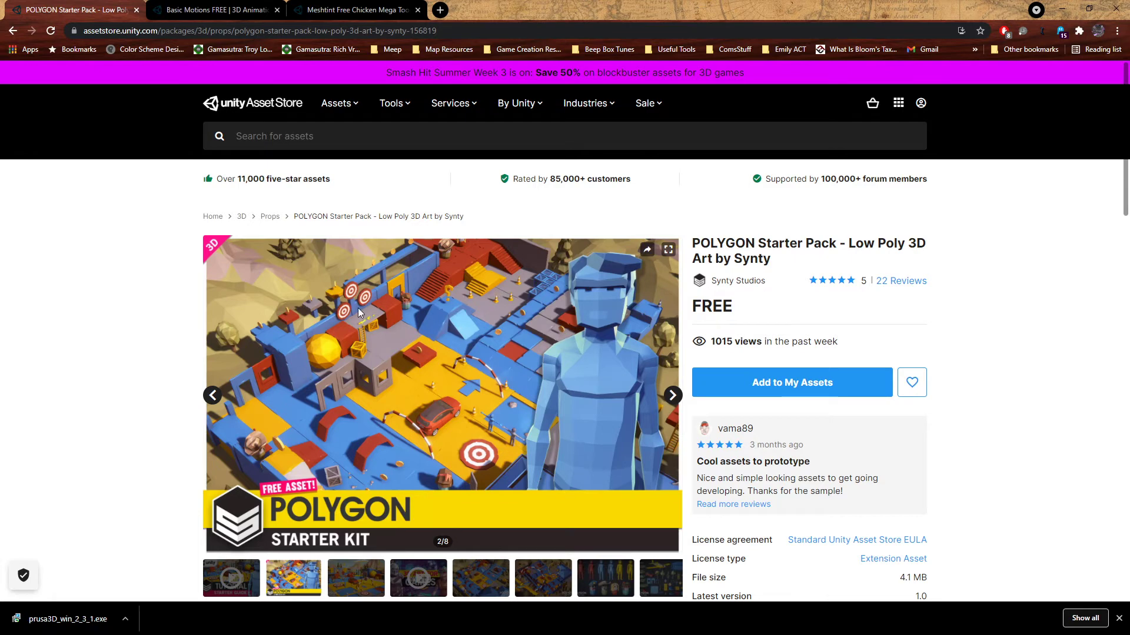
{"action": "mouse_move", "coordinate": [640, 294]}
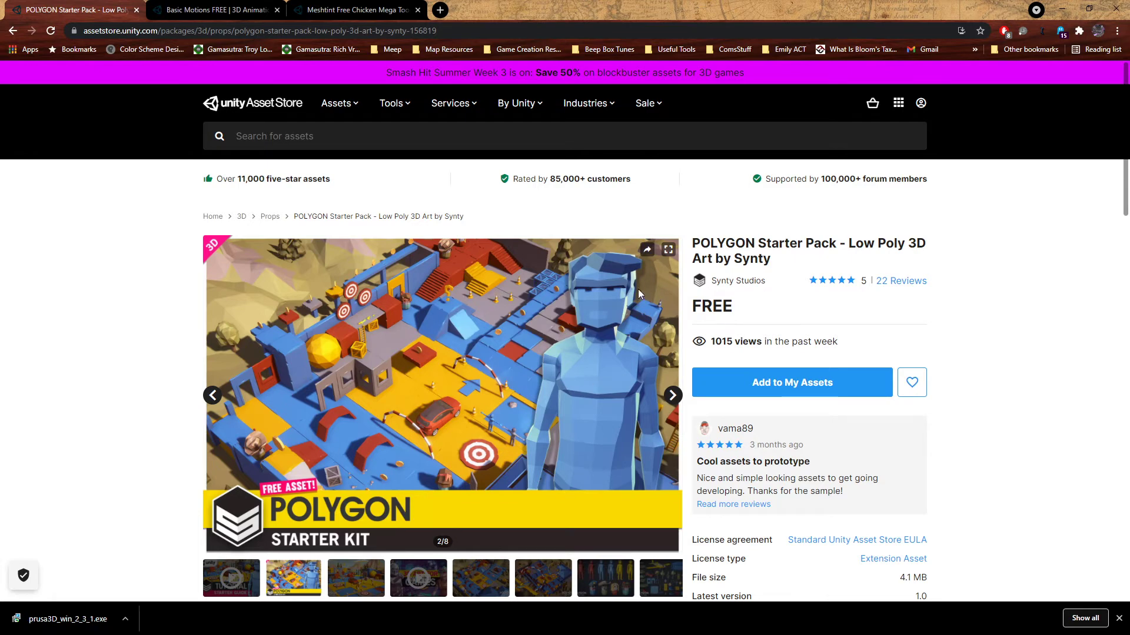
{"action": "mouse_move", "coordinate": [577, 347]}
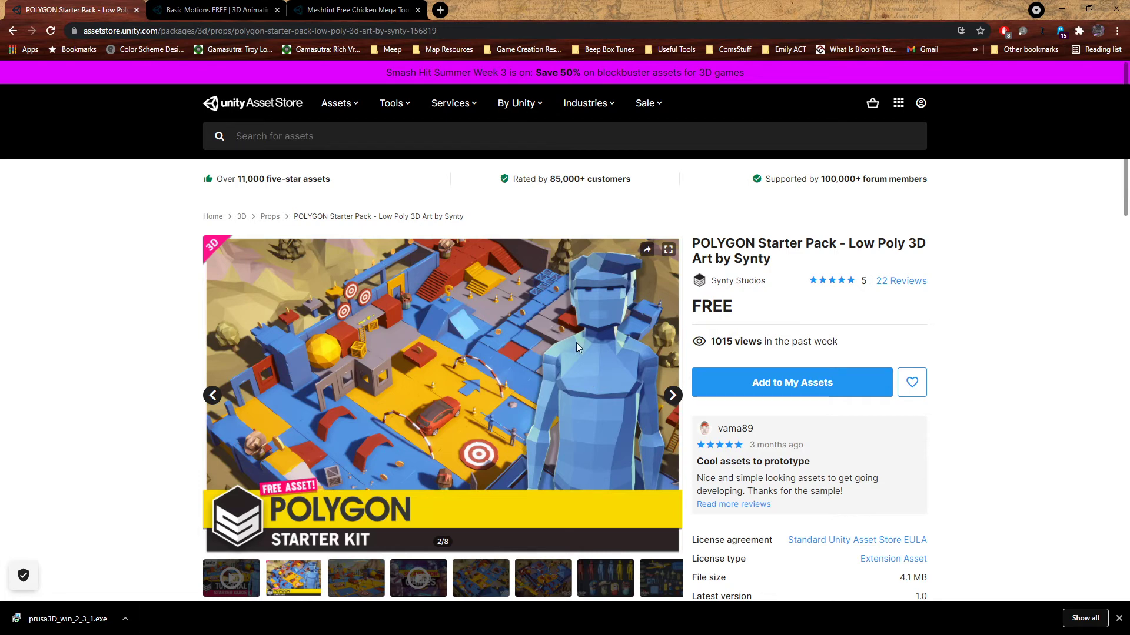
- Show the Basic Motions FREE product page by Kevin Iglesias in the Asset Store
{"action": "left_click", "coordinate": [219, 10]}
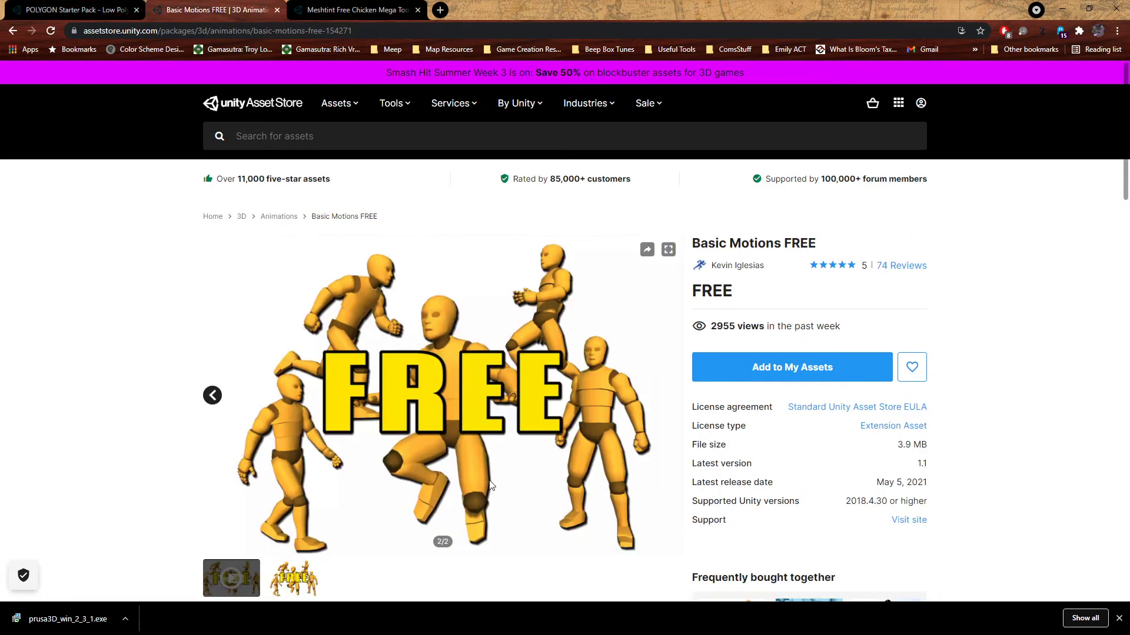
{"action": "mouse_move", "coordinate": [78, 367]}
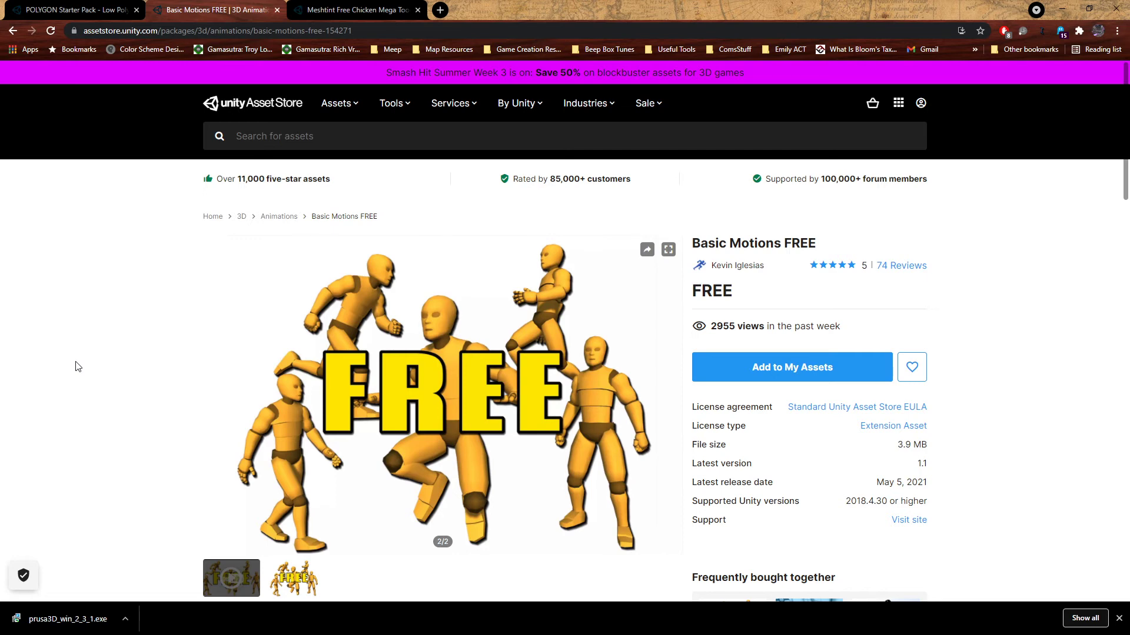
- Review the Meshtint Free Chicken Mega Toon Series page, then go back to POLYGON Starter Pack
{"action": "left_click", "coordinate": [359, 9]}
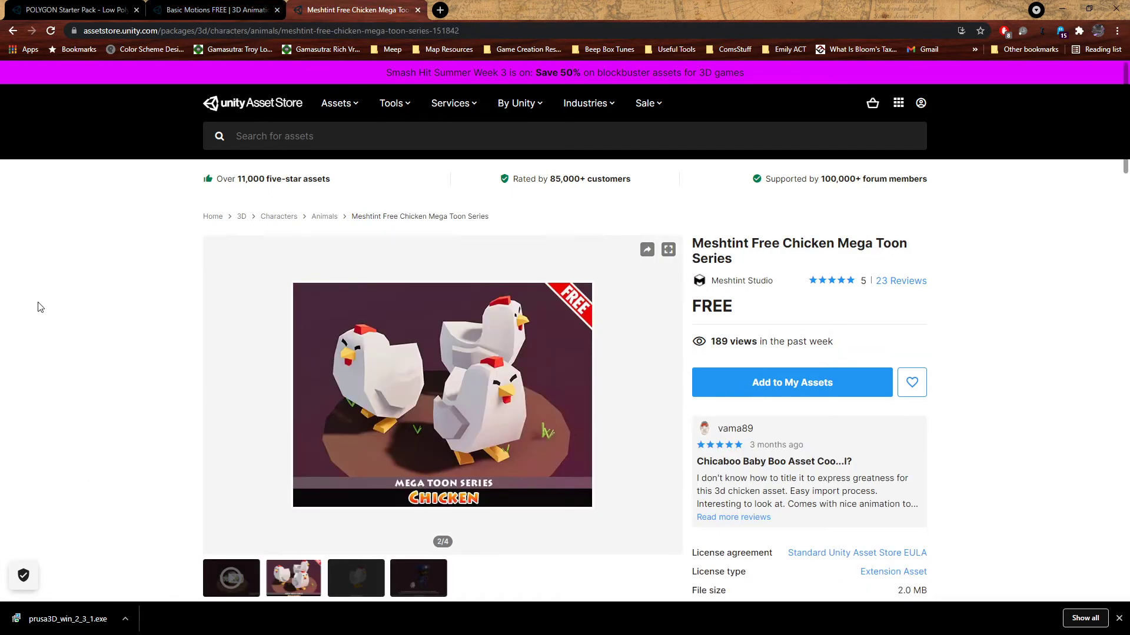
{"action": "mouse_move", "coordinate": [146, 440]}
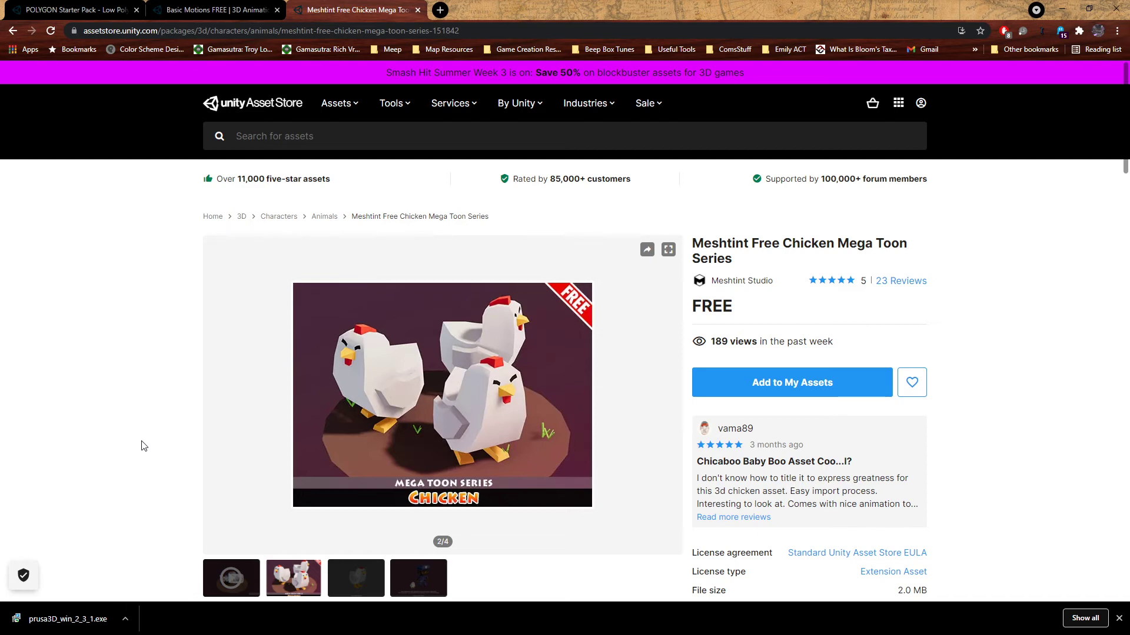
{"action": "mouse_move", "coordinate": [345, 250]}
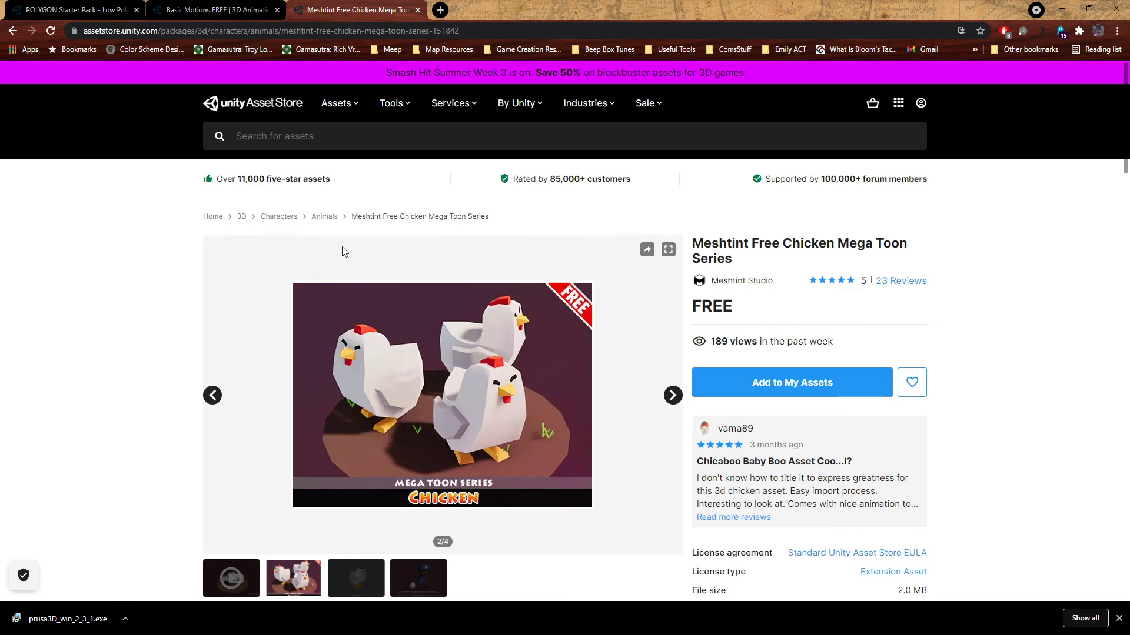
{"action": "left_click", "coordinate": [71, 10]}
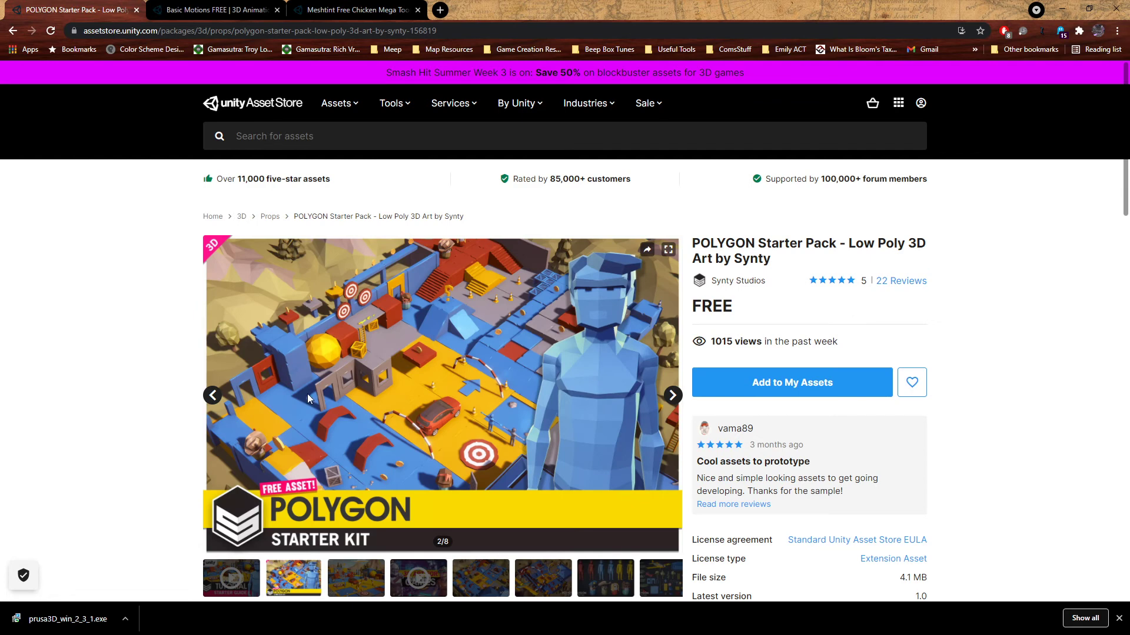
{"action": "mouse_move", "coordinate": [896, 260]}
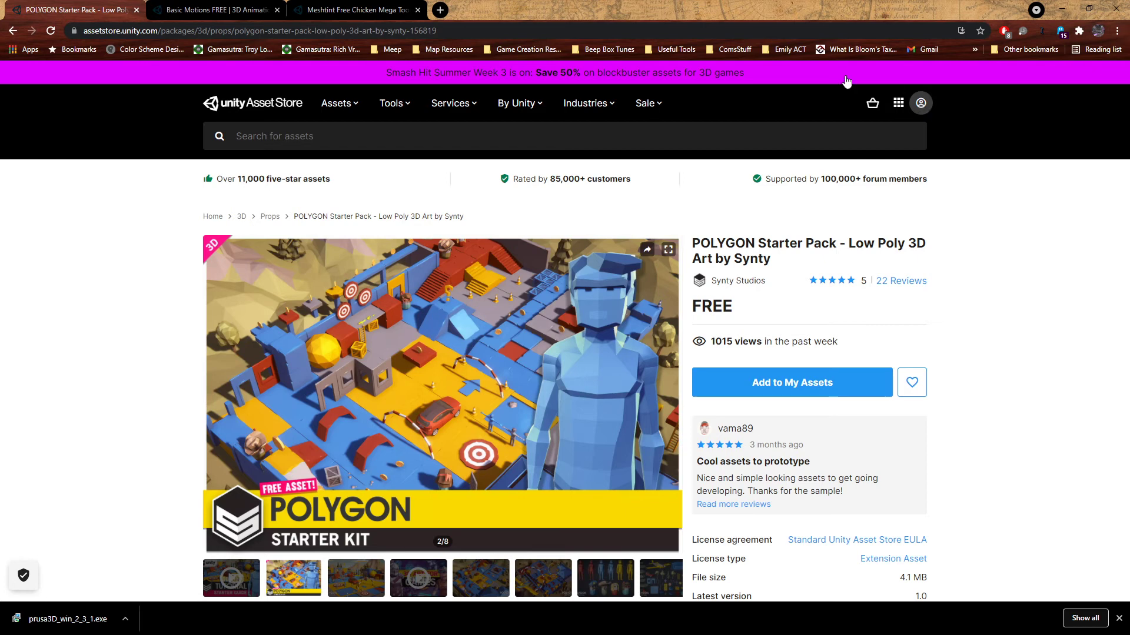
{"action": "mouse_move", "coordinate": [806, 404]}
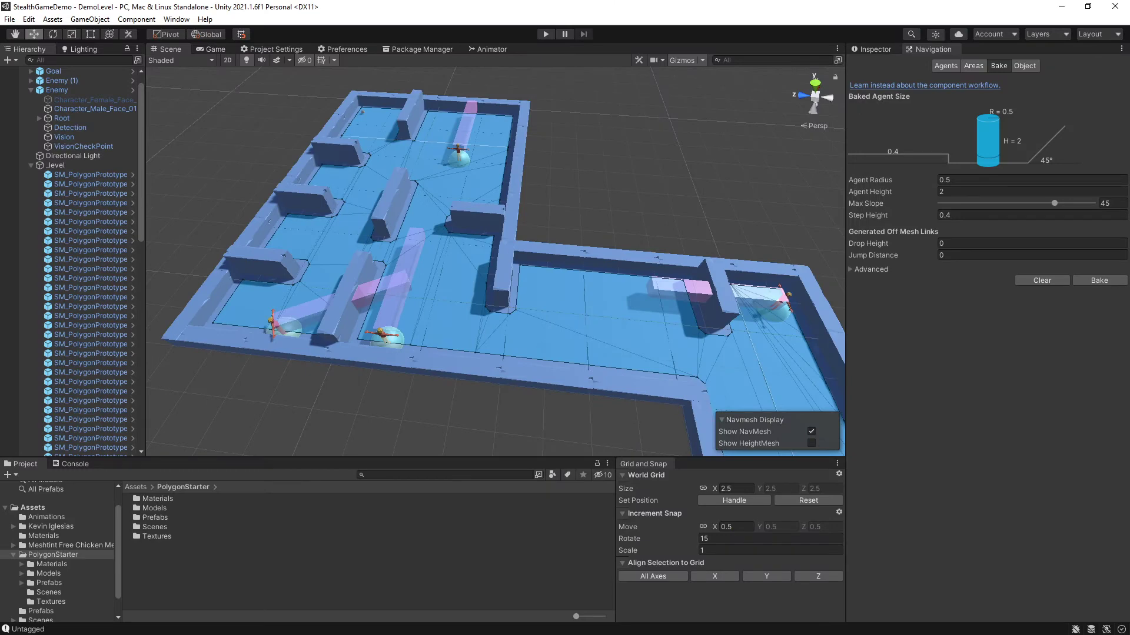
{"action": "mouse_move", "coordinate": [300, 83]}
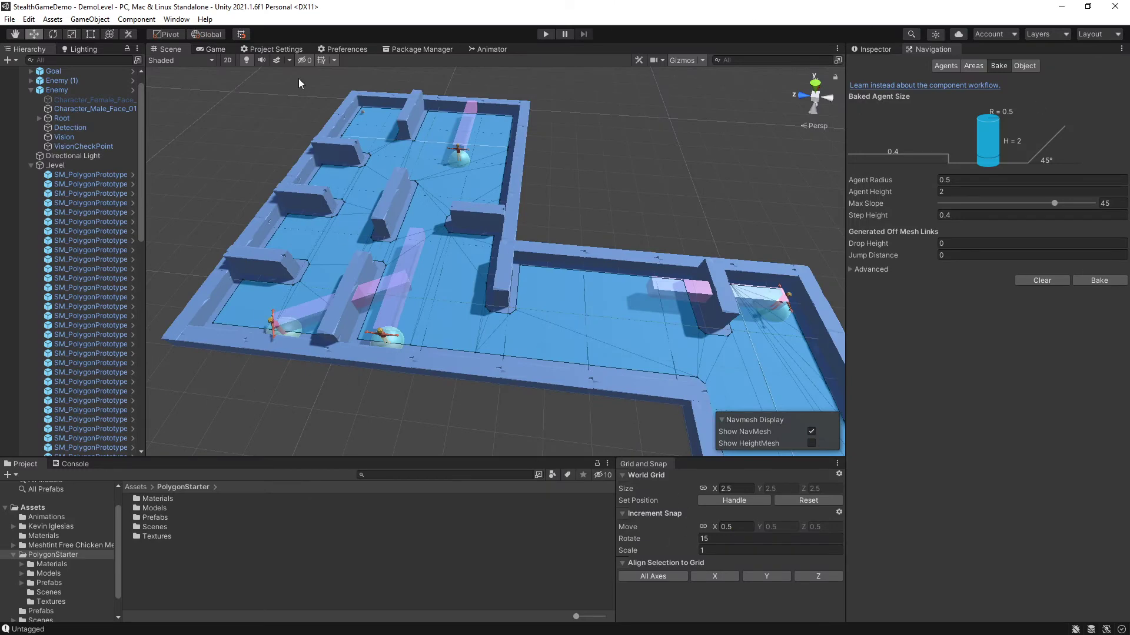
- Show the Package Manager's My Assets list with the Basic Motions FREE package details
{"action": "left_click", "coordinate": [422, 49]}
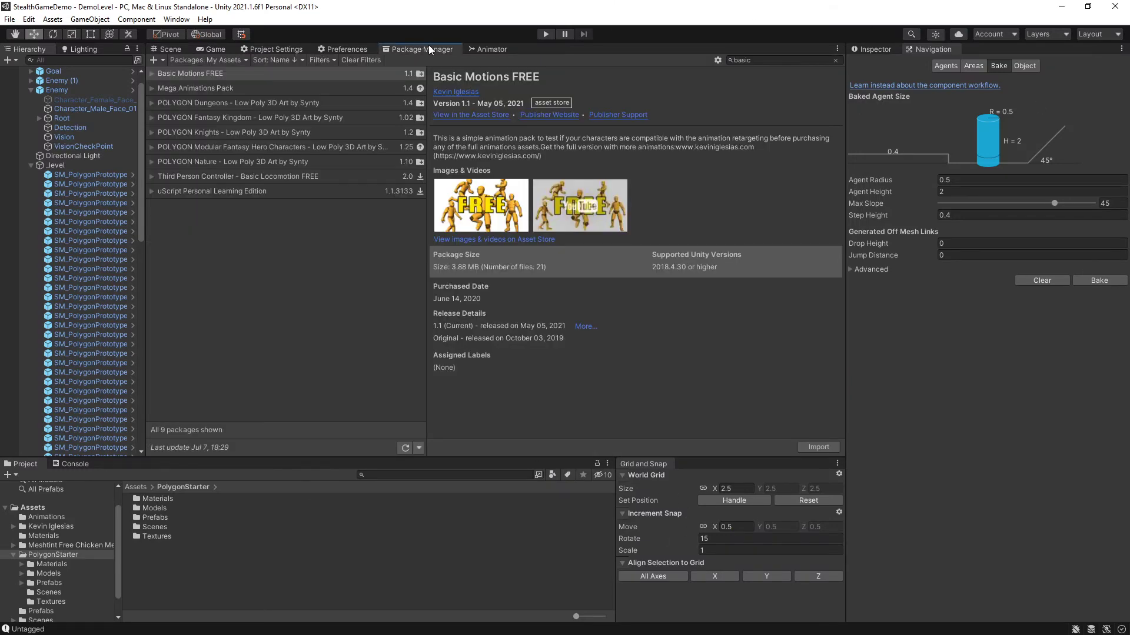
{"action": "left_click", "coordinate": [205, 59]}
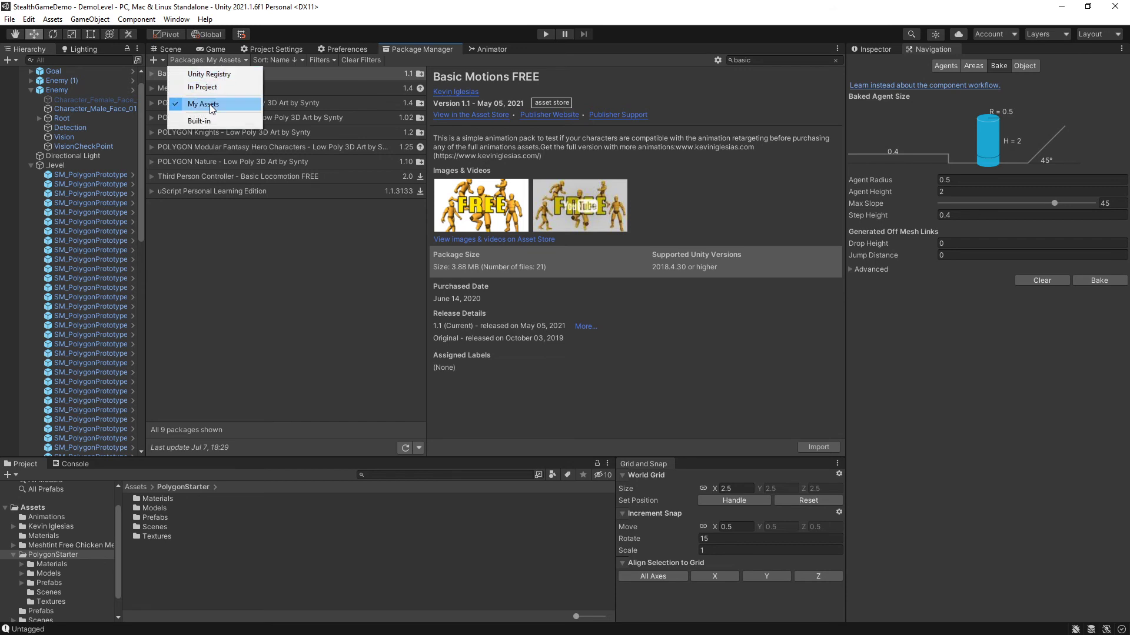
{"action": "left_click", "coordinate": [203, 103]}
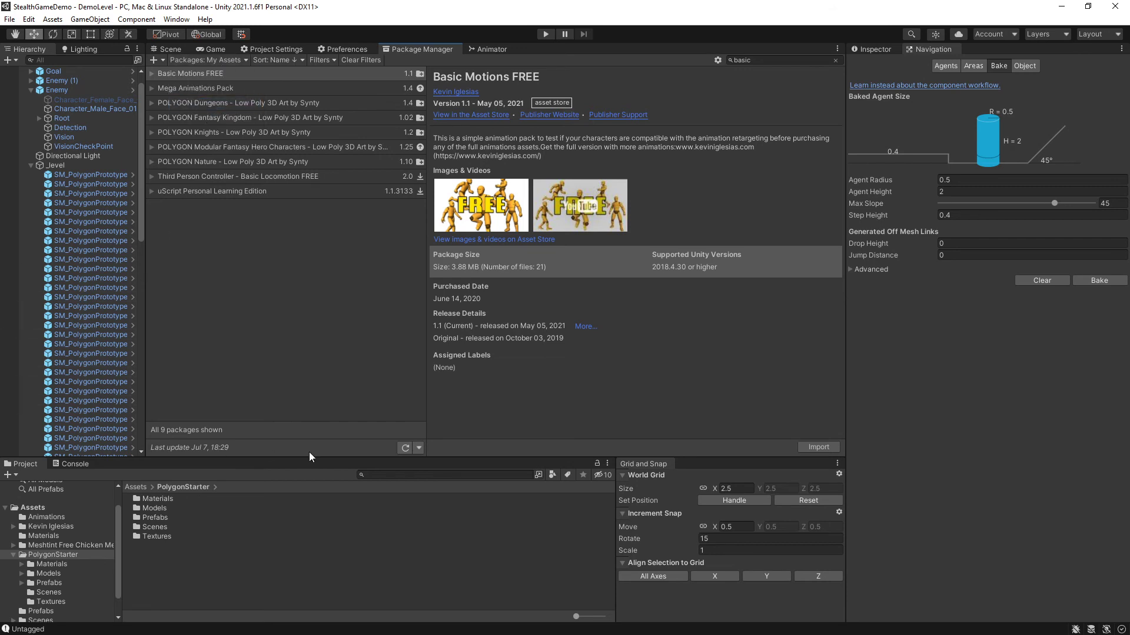
{"action": "mouse_move", "coordinate": [779, 443]}
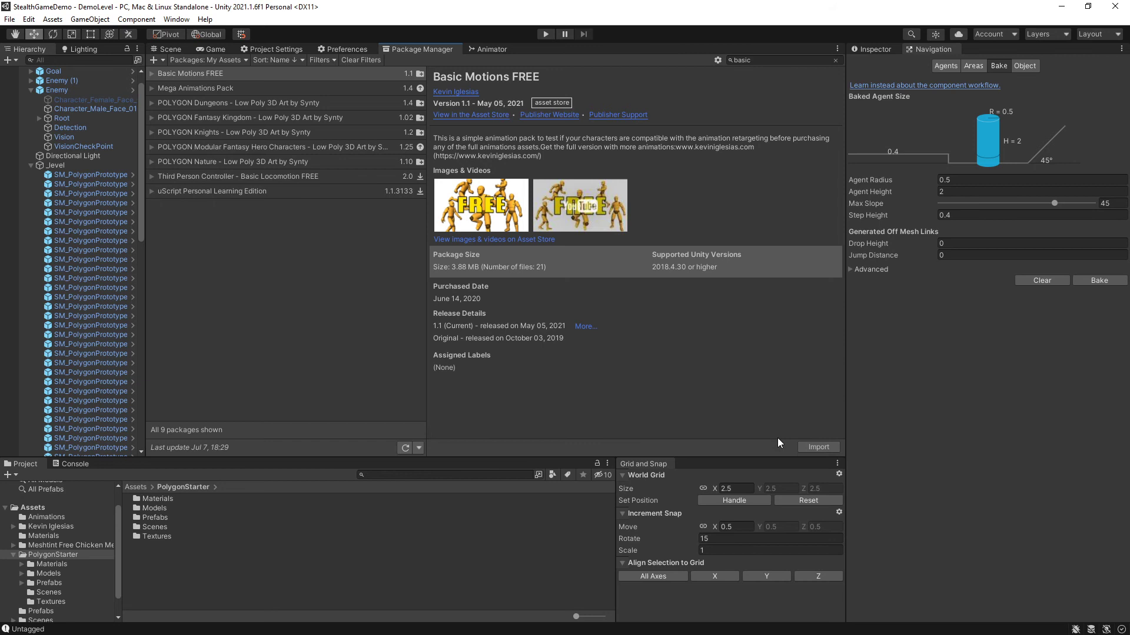
{"action": "mouse_move", "coordinate": [854, 442]}
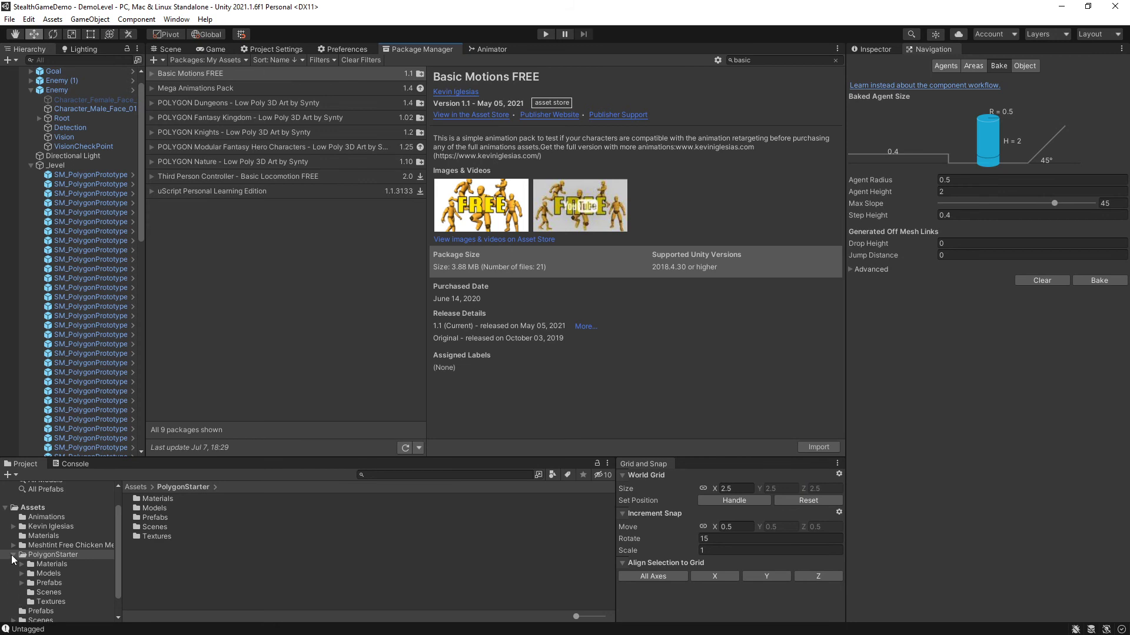
{"action": "mouse_move", "coordinate": [59, 531]}
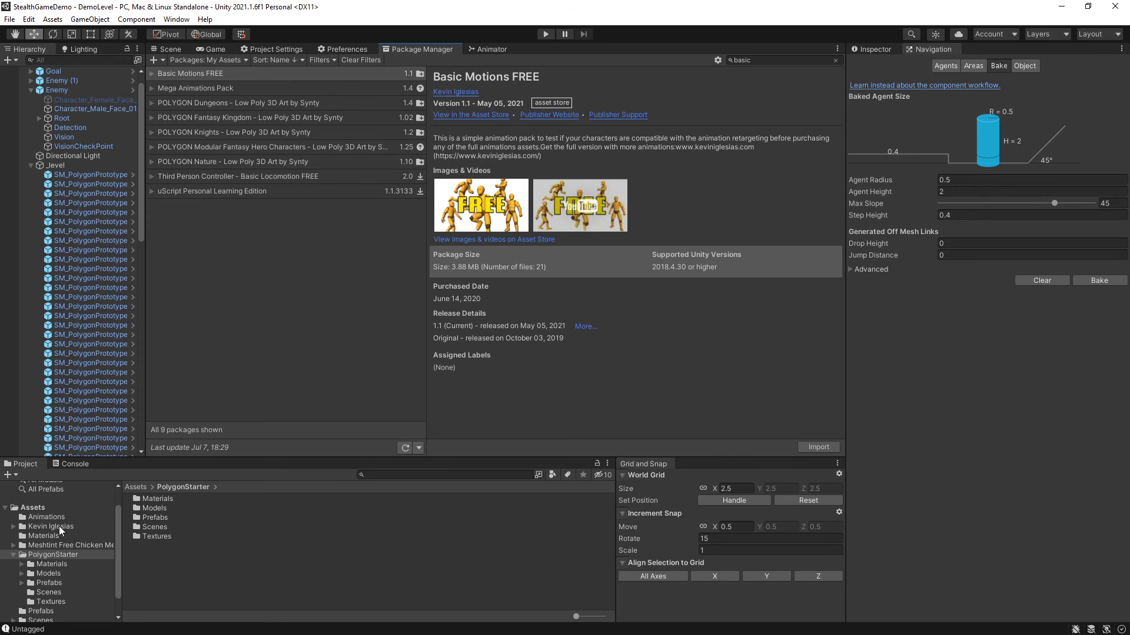
- Inspect the Kevin Iglesias, Meshtint Free Chicken and PolygonStarter folders, ending on the Assets folder
{"action": "left_click", "coordinate": [42, 526]}
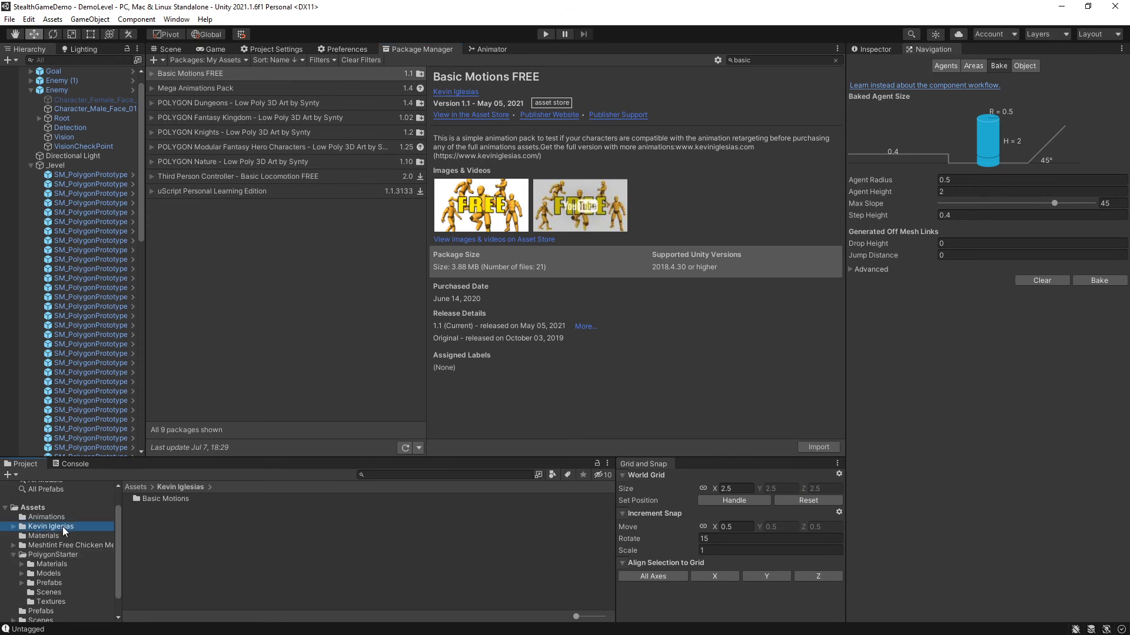
{"action": "left_click", "coordinate": [59, 546]}
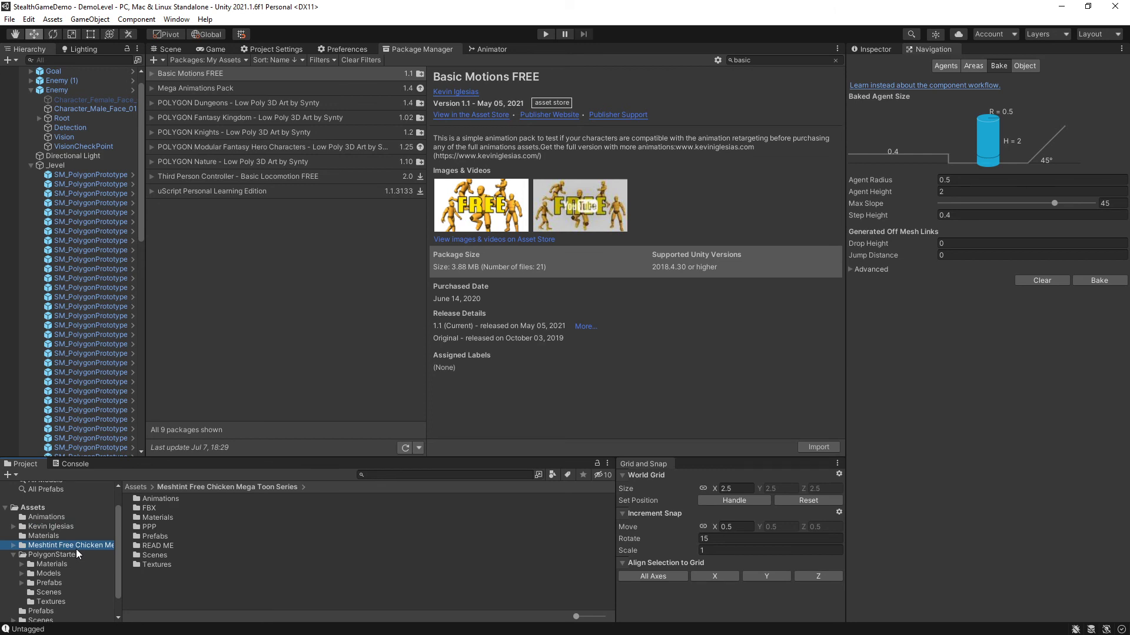
{"action": "left_click", "coordinate": [44, 555]}
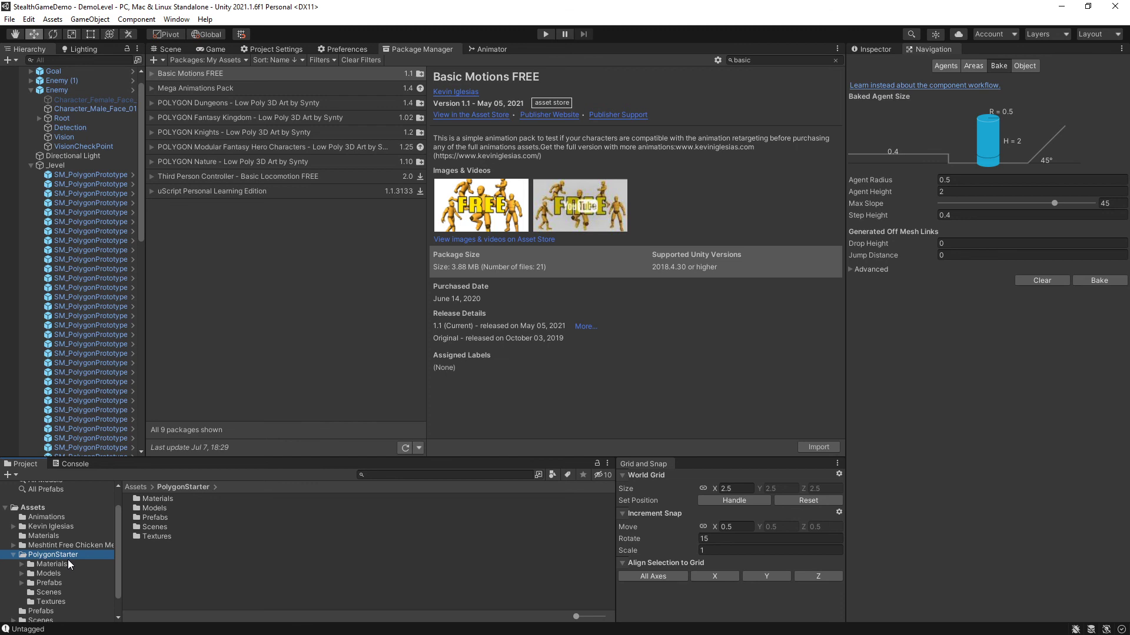
{"action": "mouse_move", "coordinate": [206, 526]}
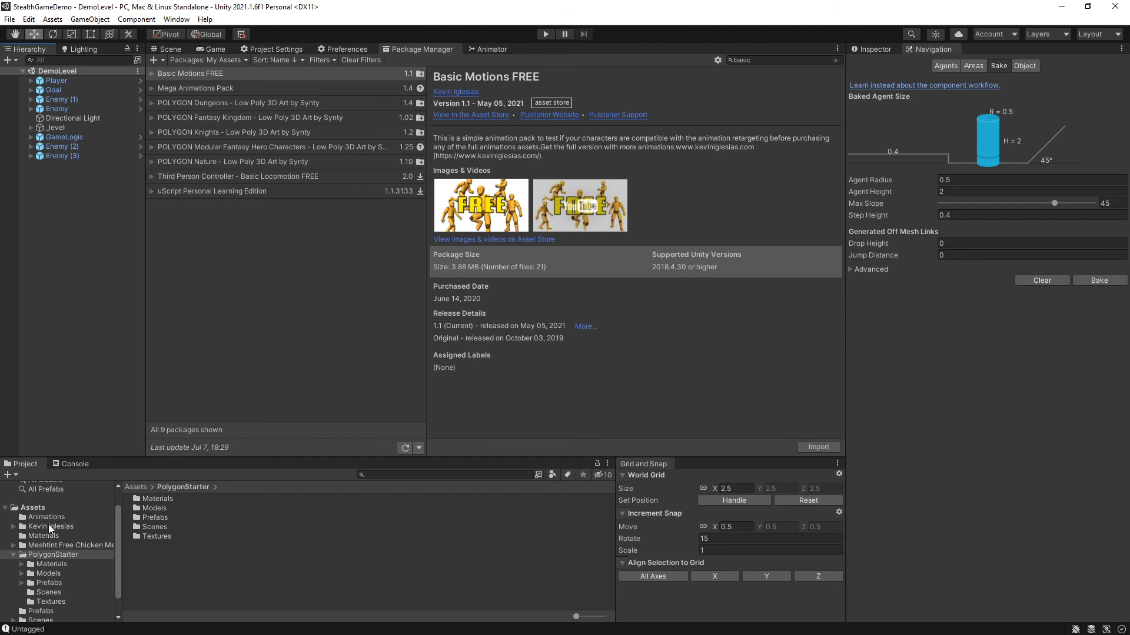
{"action": "mouse_move", "coordinate": [215, 550]}
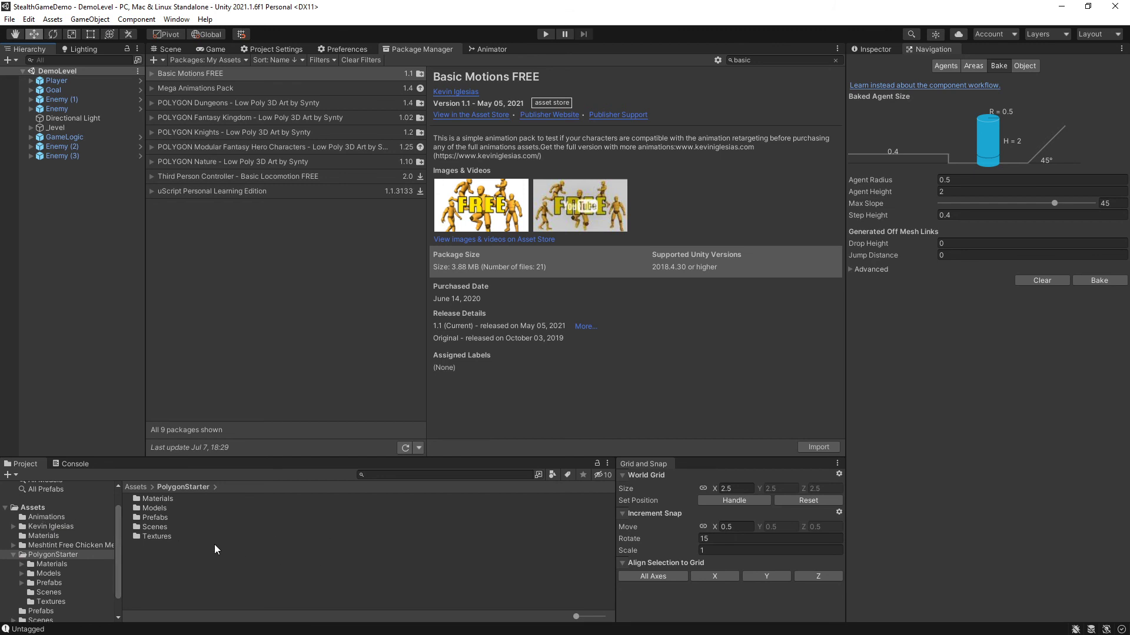
{"action": "left_click", "coordinate": [31, 507]}
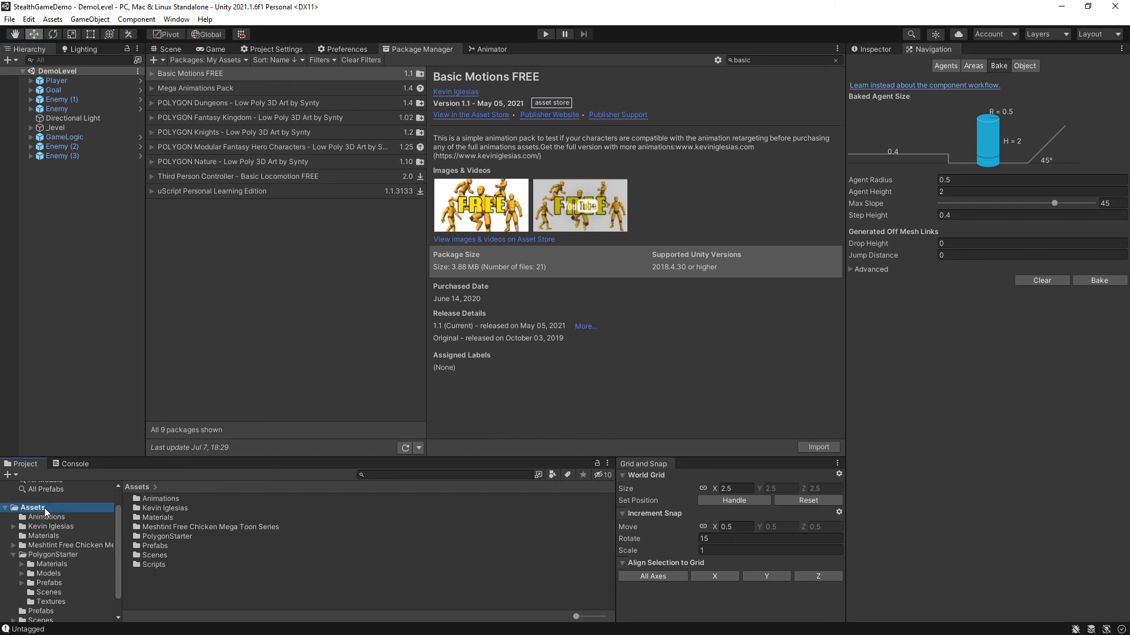